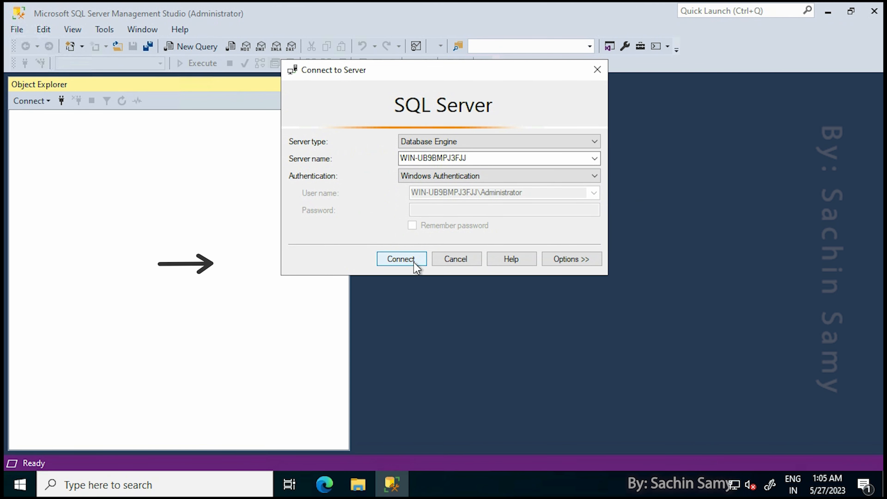
# - Connect, then switch the server's Security to SQL Server and Windows Authentication mode and acknowledge the restart notice
pyautogui.click(401, 259)
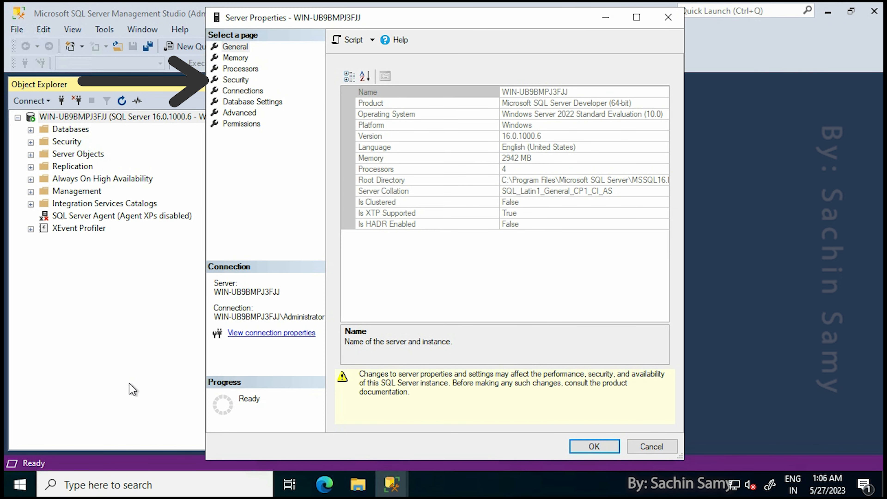
pyautogui.click(236, 79)
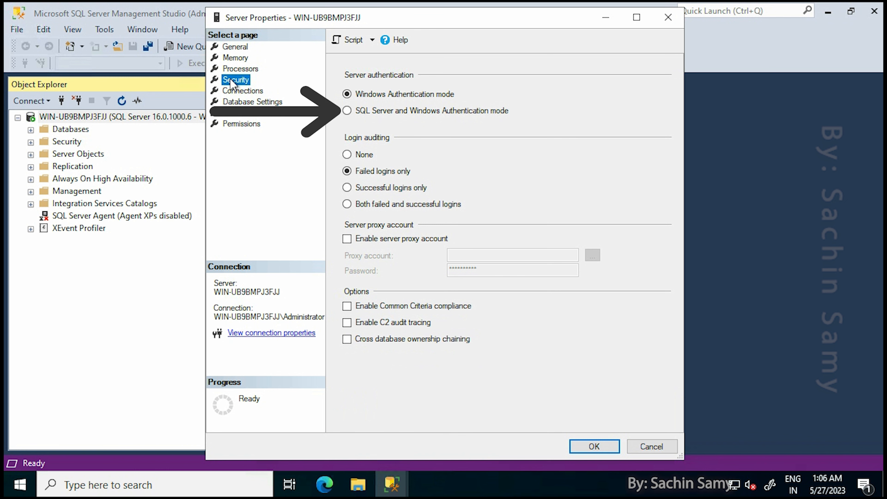
pyautogui.click(347, 111)
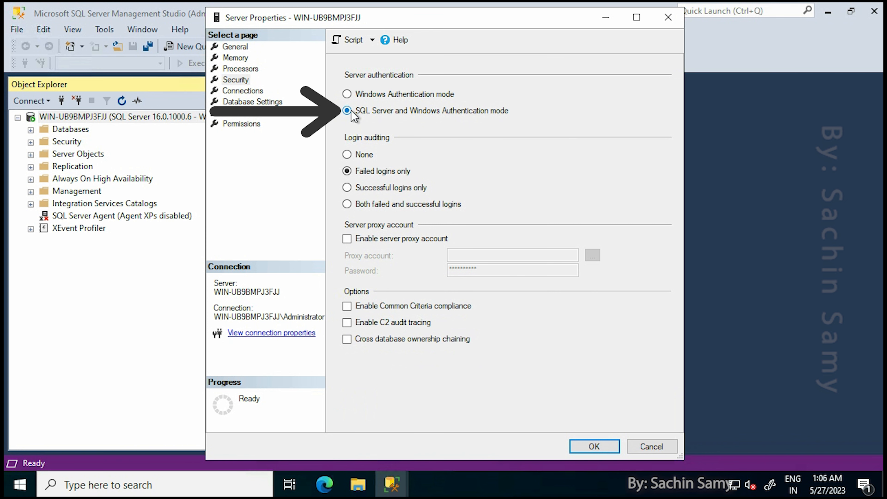
pyautogui.moveTo(429, 118)
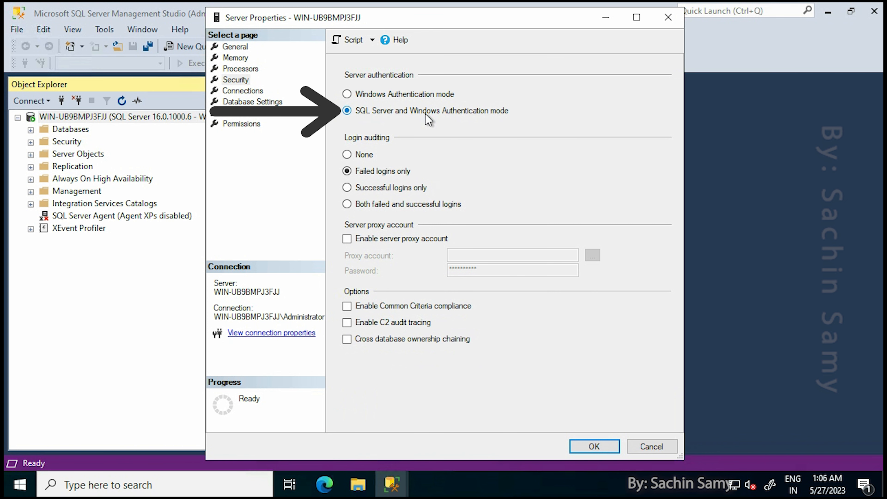
pyautogui.moveTo(510, 118)
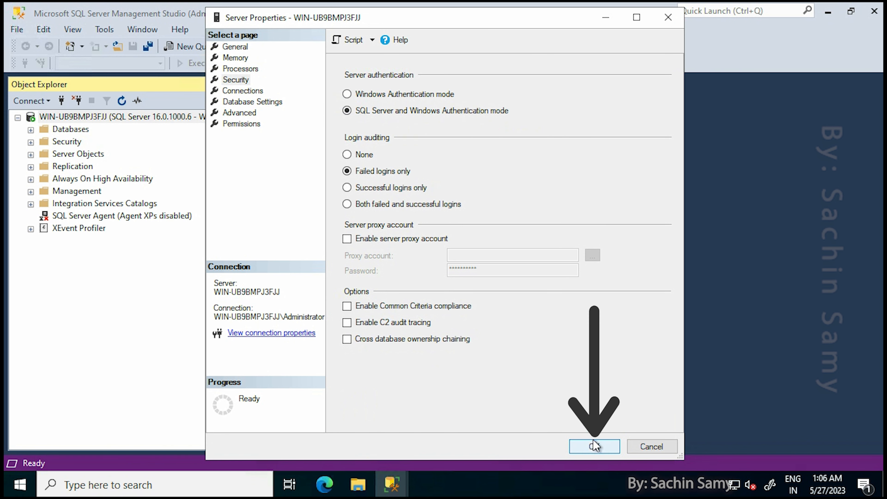
pyautogui.click(595, 446)
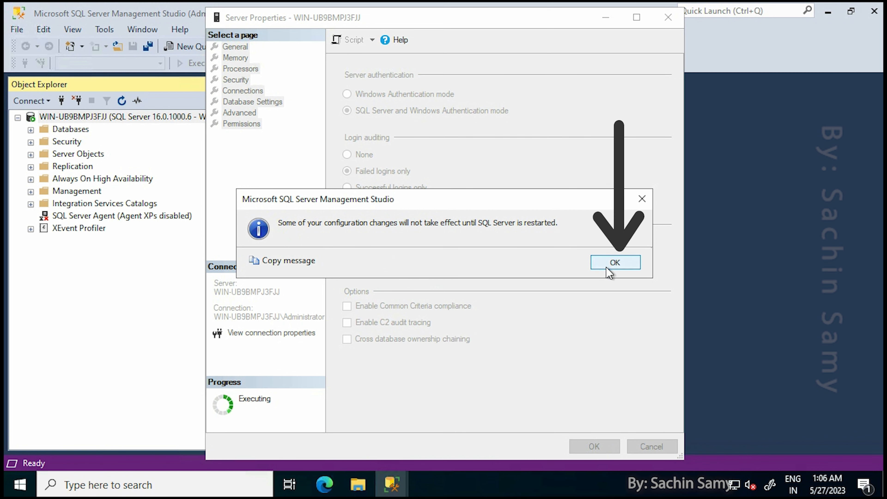
pyautogui.click(615, 262)
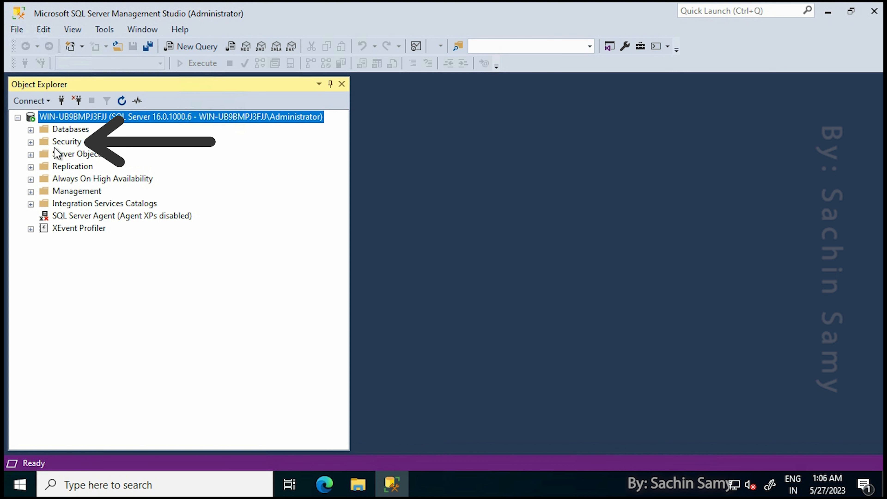
# - Expand Security > Logins in Object Explorer and bring up the context menu for the sa login
pyautogui.click(66, 142)
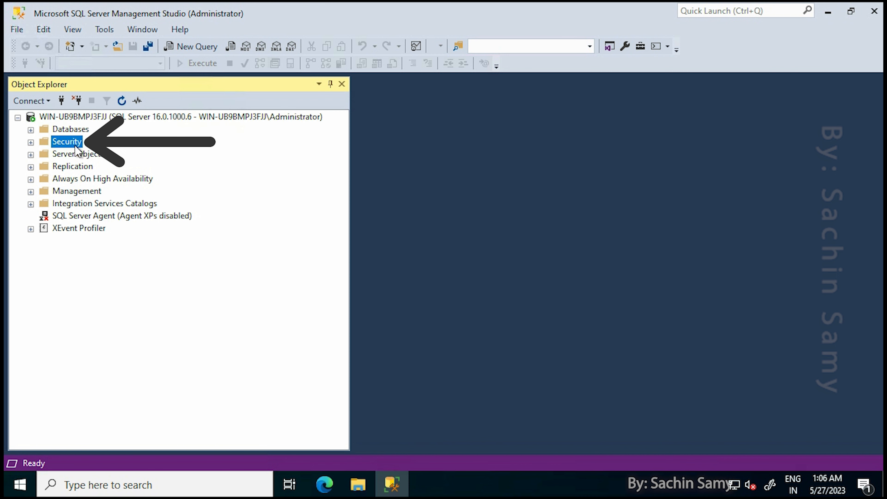
pyautogui.click(31, 142)
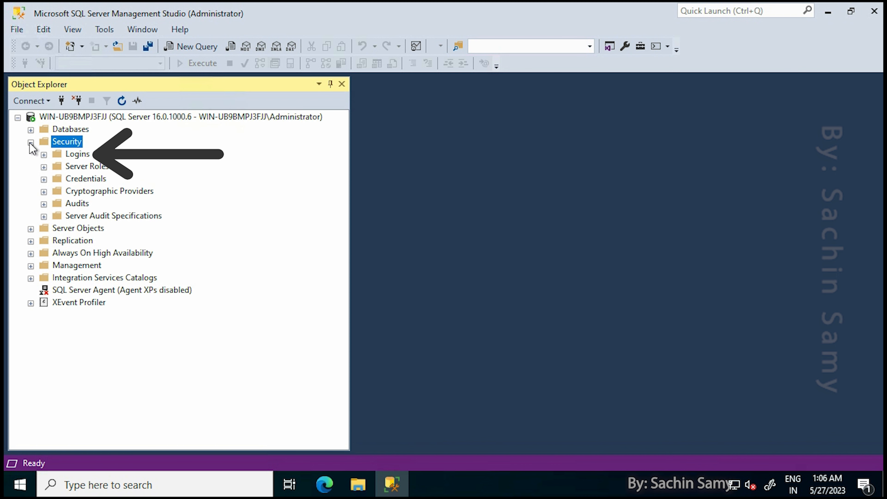
pyautogui.click(44, 153)
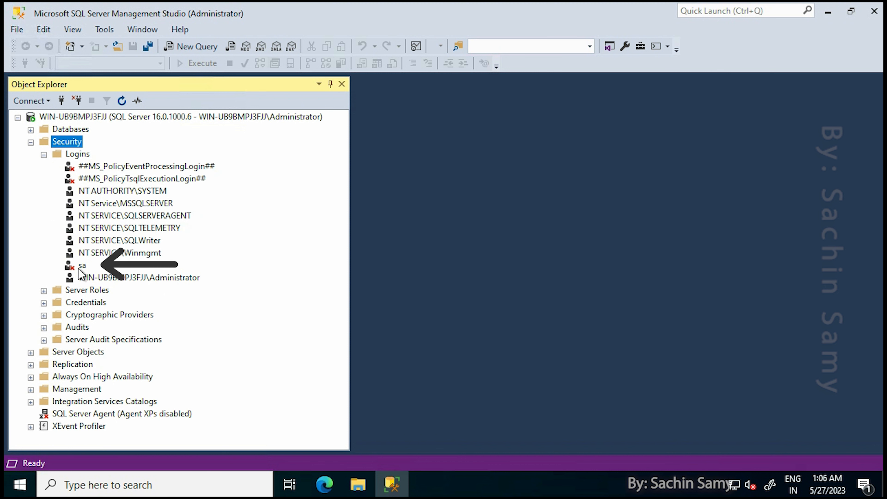
pyautogui.click(82, 265)
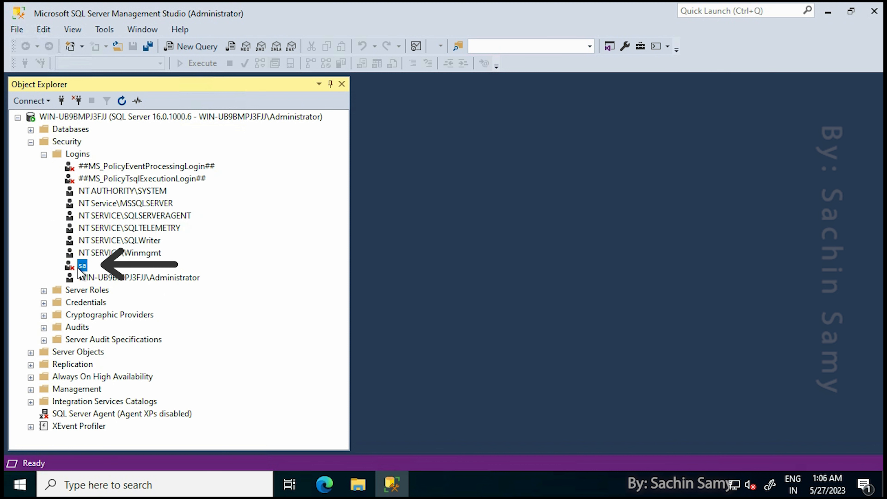
pyautogui.moveTo(77, 275)
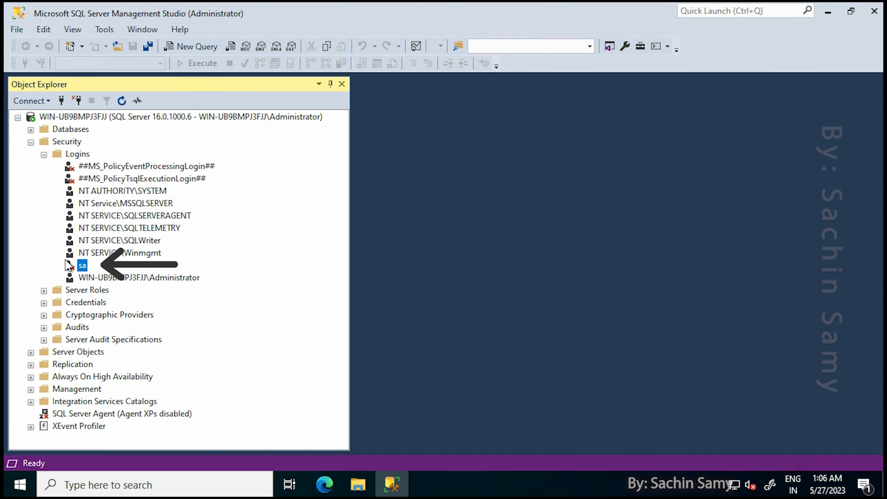
pyautogui.rightClick(82, 265)
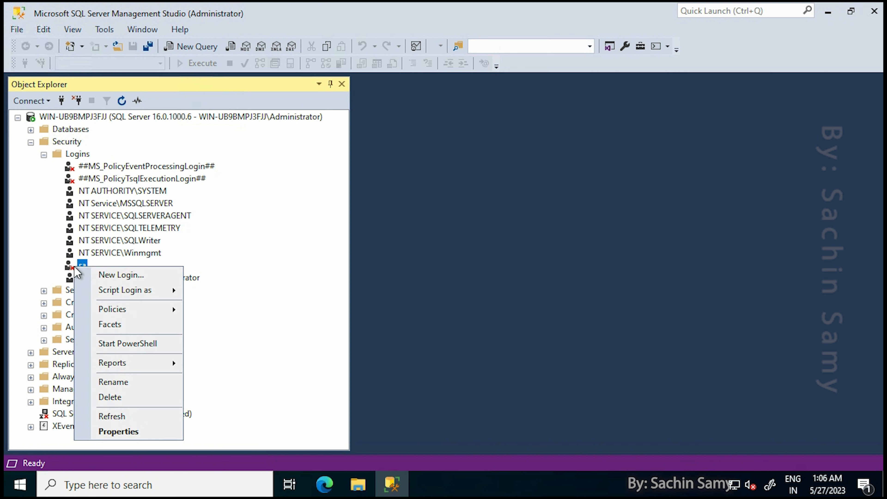
pyautogui.moveTo(112, 363)
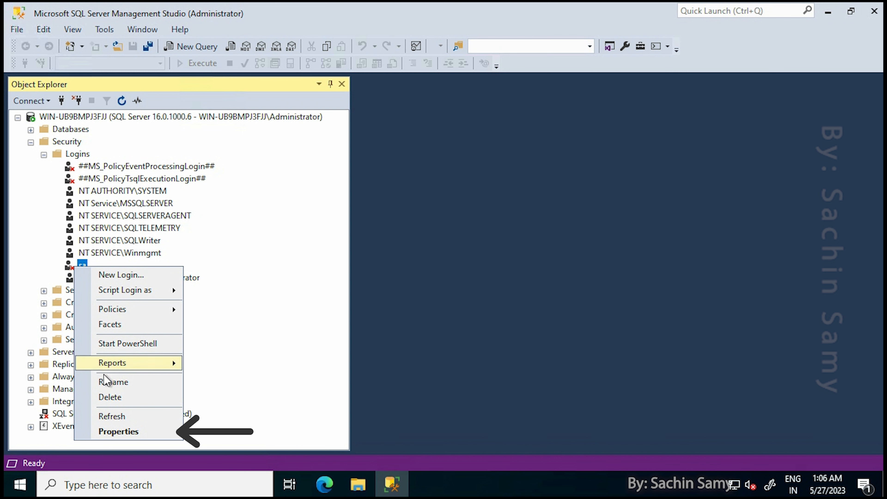
pyautogui.moveTo(118, 431)
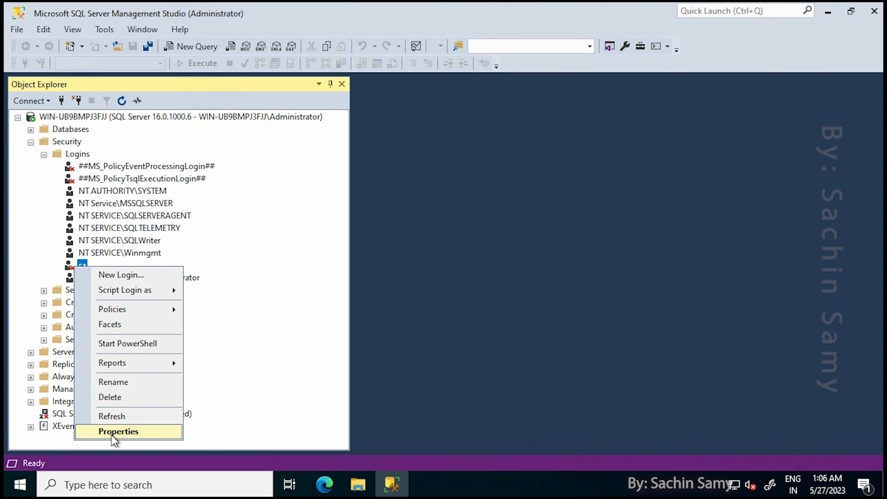
# - In Login Properties - sa, set Login: Enabled on the Status page and apply it
pyautogui.click(118, 431)
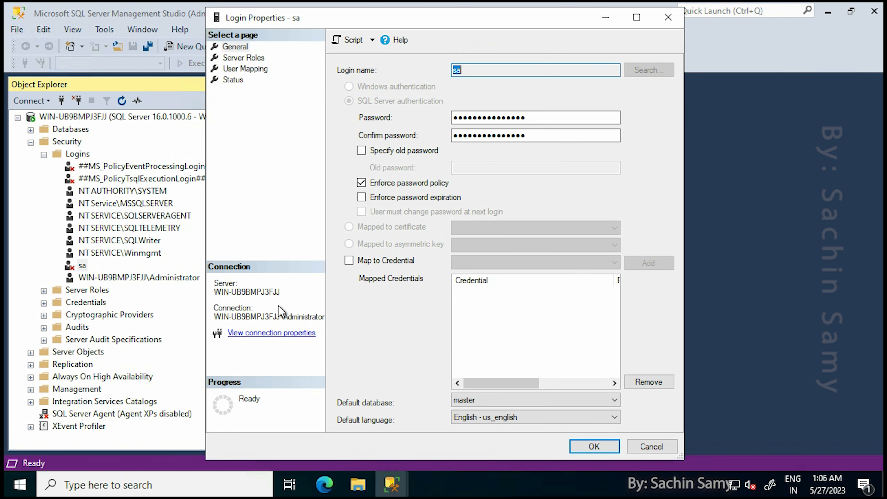
pyautogui.moveTo(290, 276)
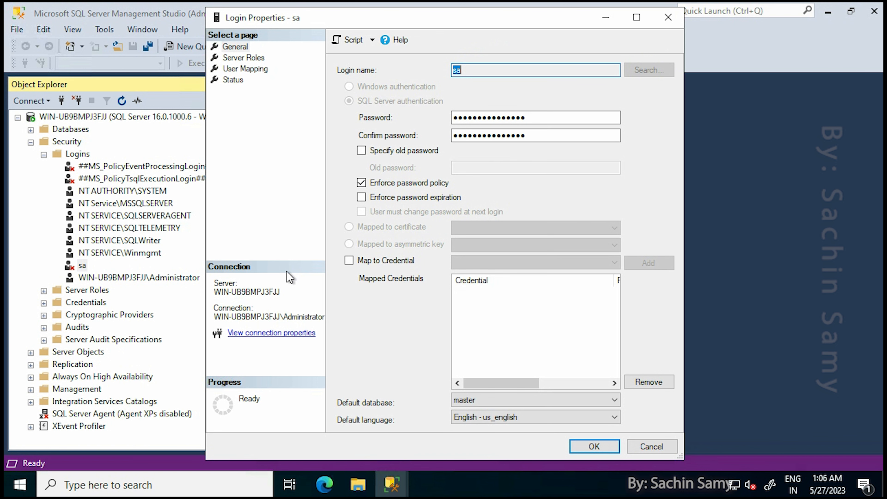
pyautogui.moveTo(312, 261)
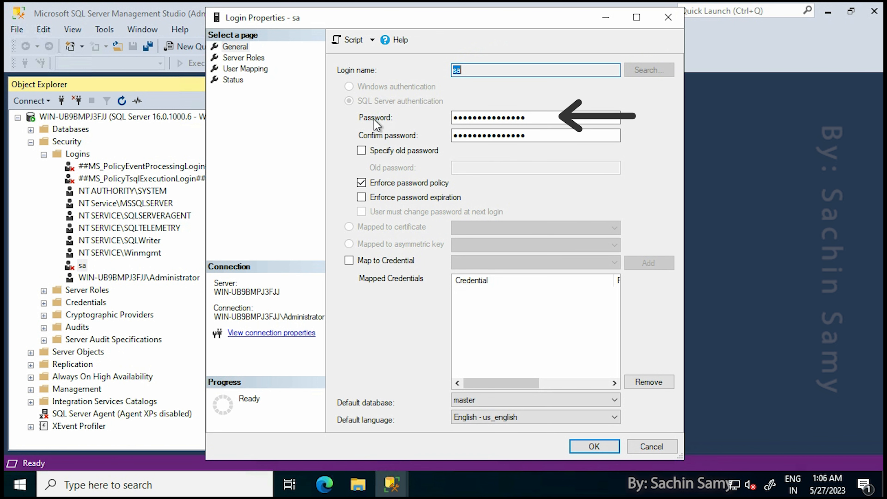
pyautogui.moveTo(539, 117)
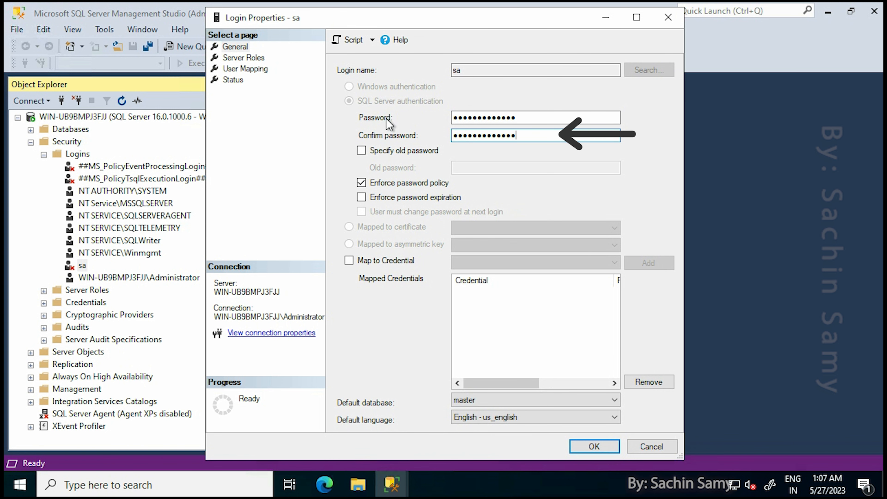
pyautogui.click(232, 80)
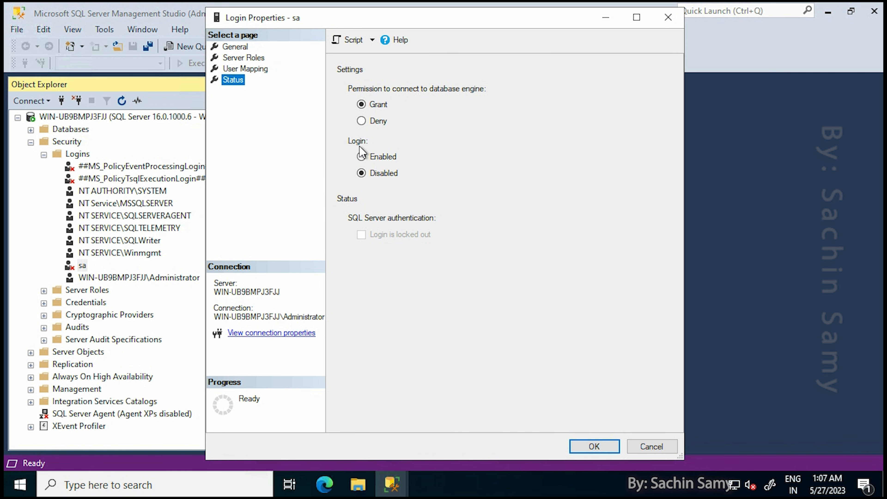
pyautogui.click(361, 157)
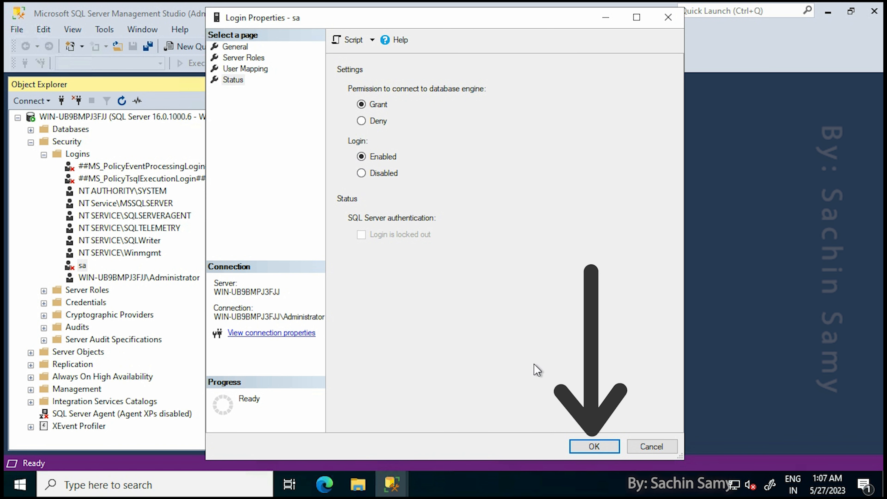
pyautogui.click(593, 447)
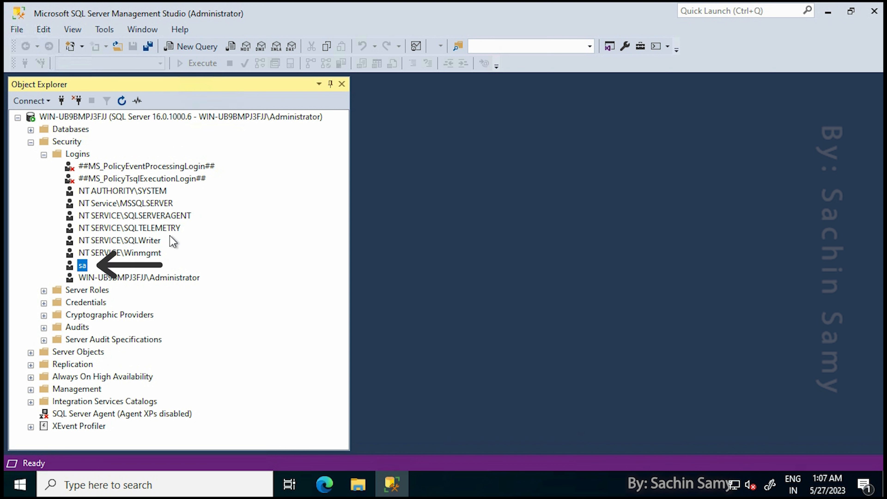
pyautogui.moveTo(75, 276)
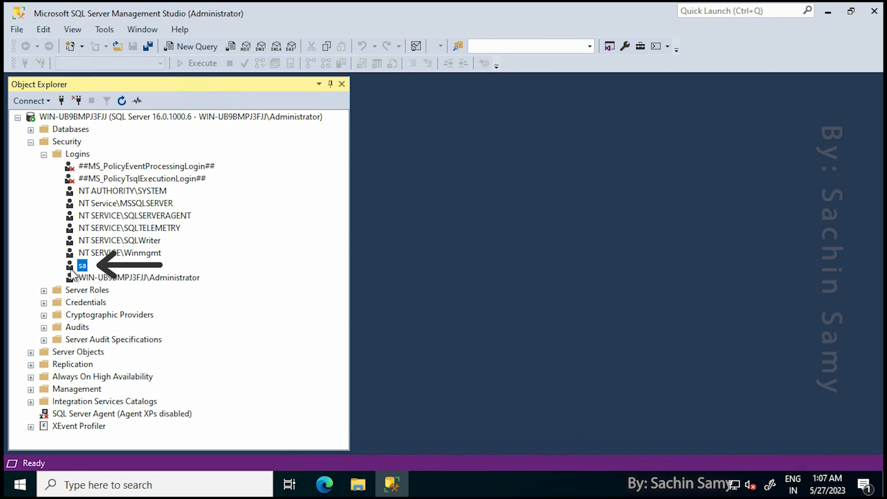
# - Collapse the tree, restart the MSSQLSERVER service from the server node and confirm with Yes
pyautogui.click(43, 153)
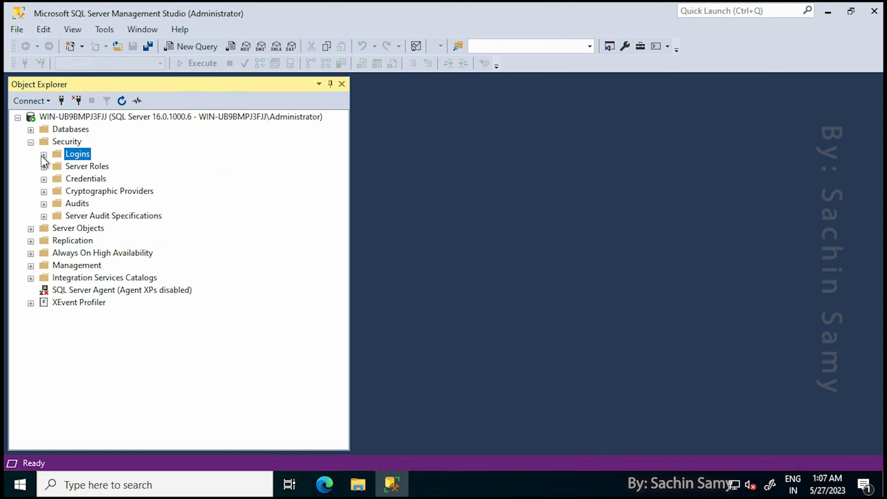
pyautogui.click(30, 141)
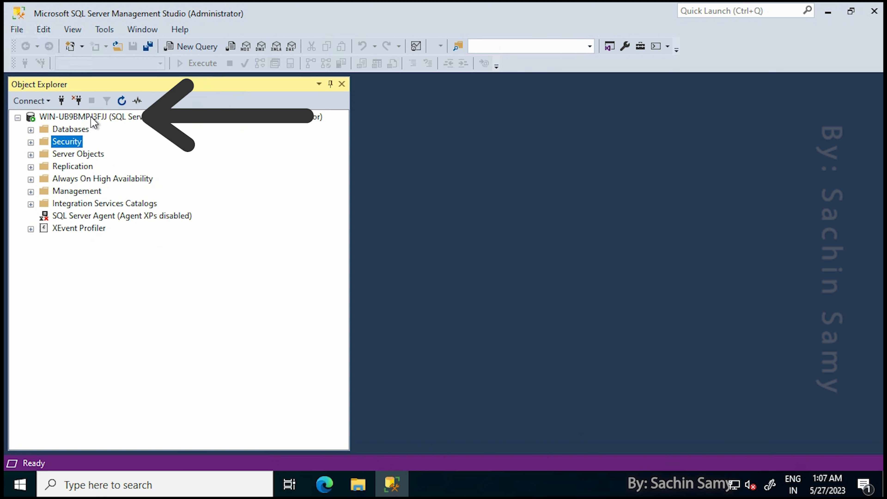
pyautogui.rightClick(91, 117)
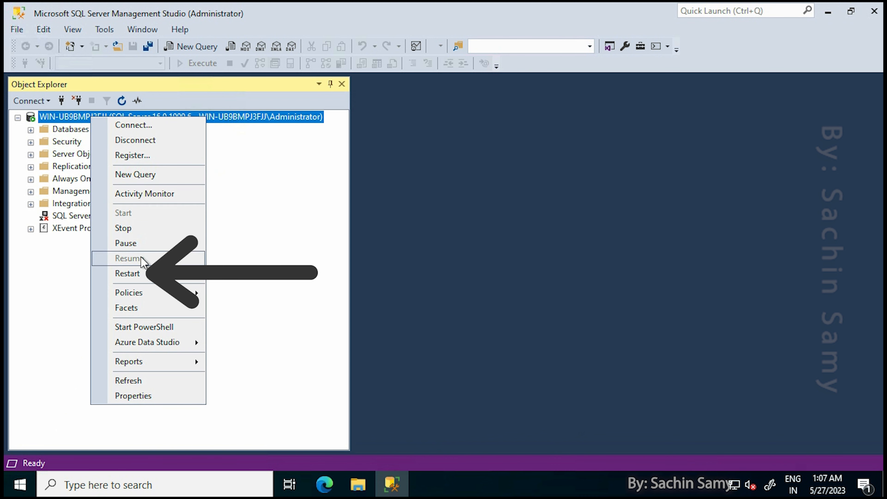
pyautogui.click(128, 273)
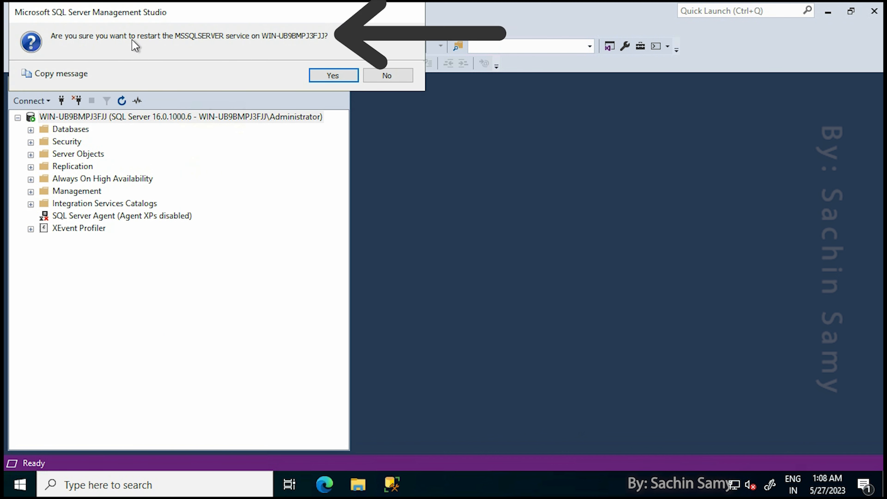
pyautogui.click(333, 76)
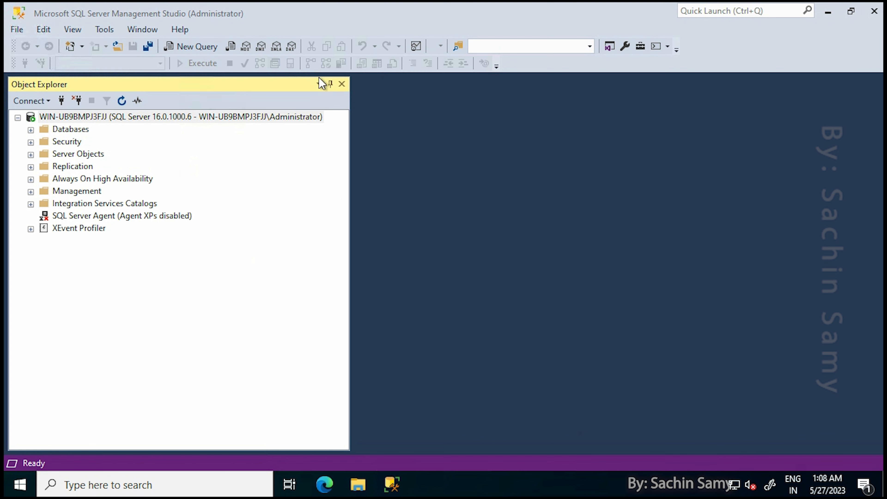
pyautogui.click(180, 117)
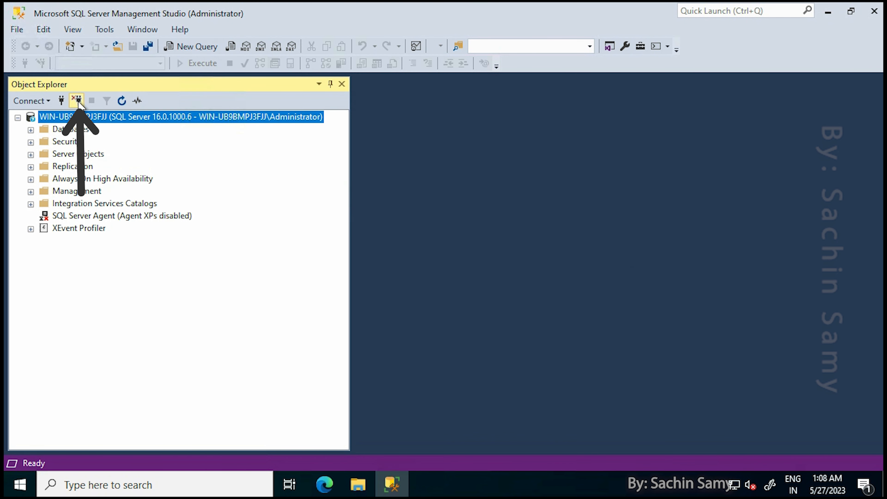
# - Reconnect using SQL Server Authentication as login 'sa' with Remember password ticked
pyautogui.click(76, 101)
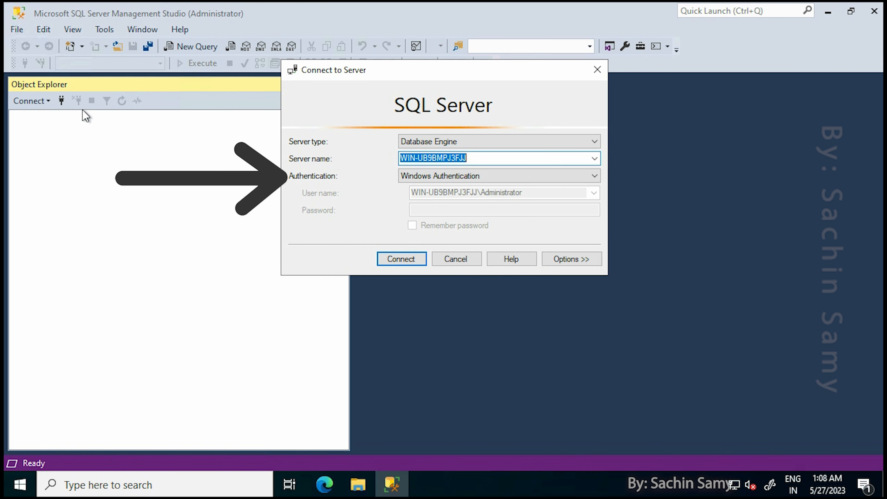
pyautogui.click(594, 176)
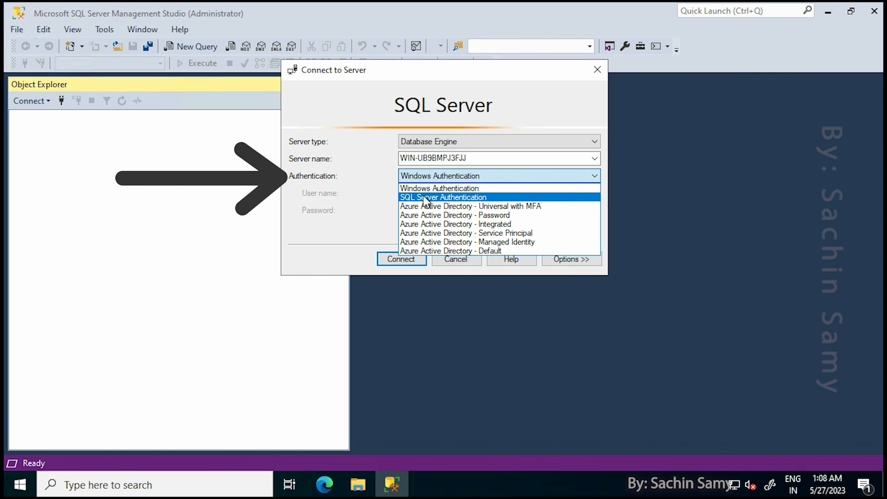
pyautogui.click(443, 197)
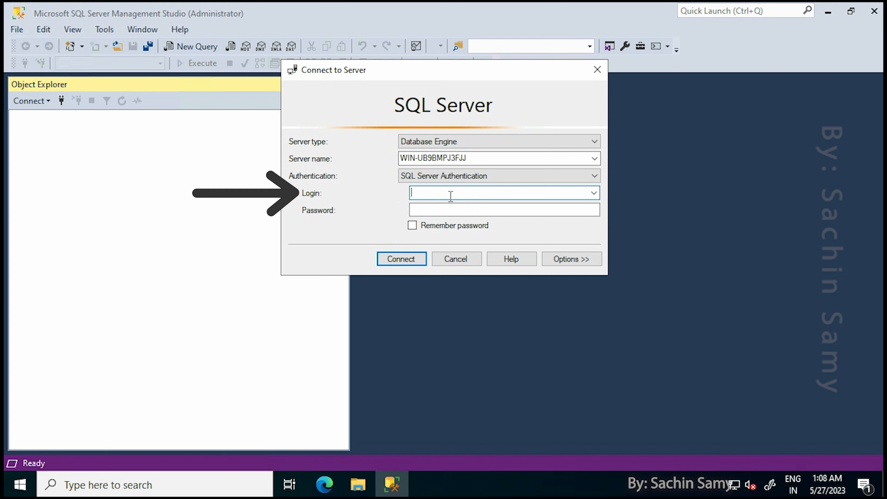
pyautogui.write('sa')
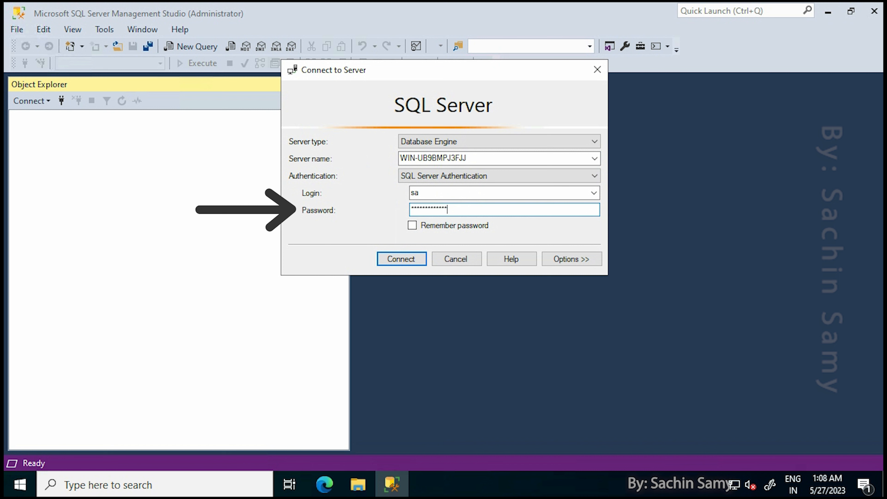
pyautogui.click(413, 225)
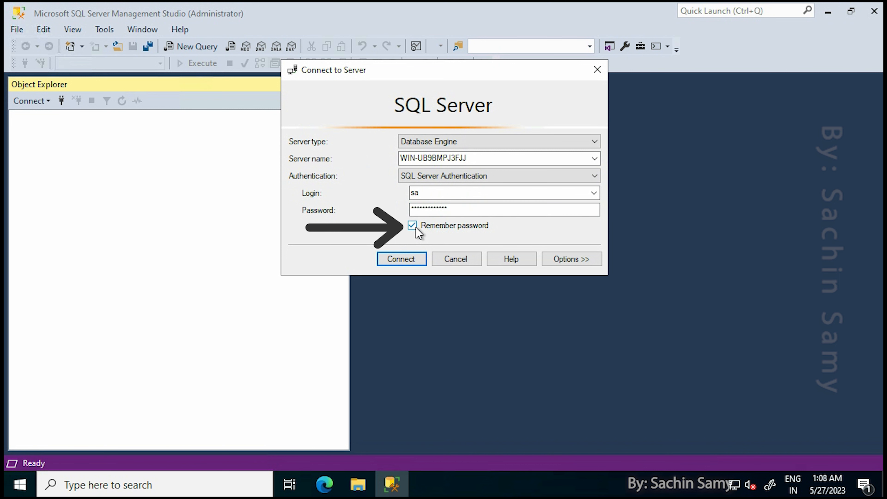
pyautogui.click(401, 259)
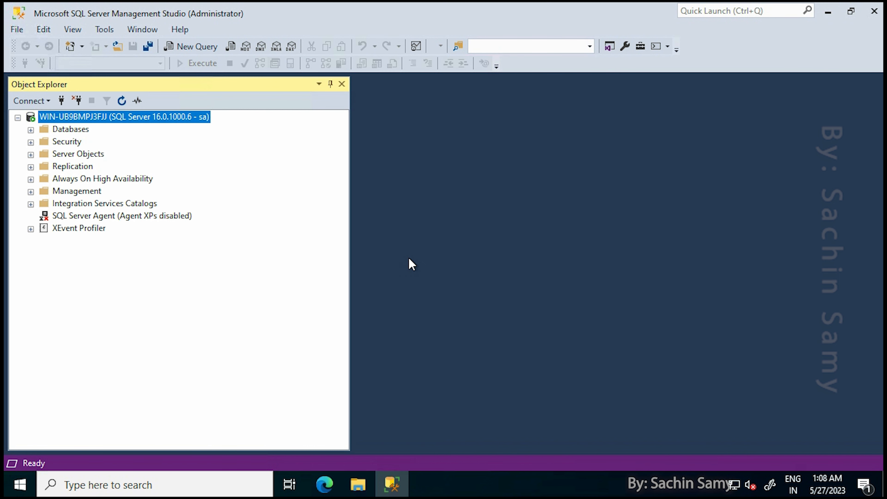
pyautogui.moveTo(205, 127)
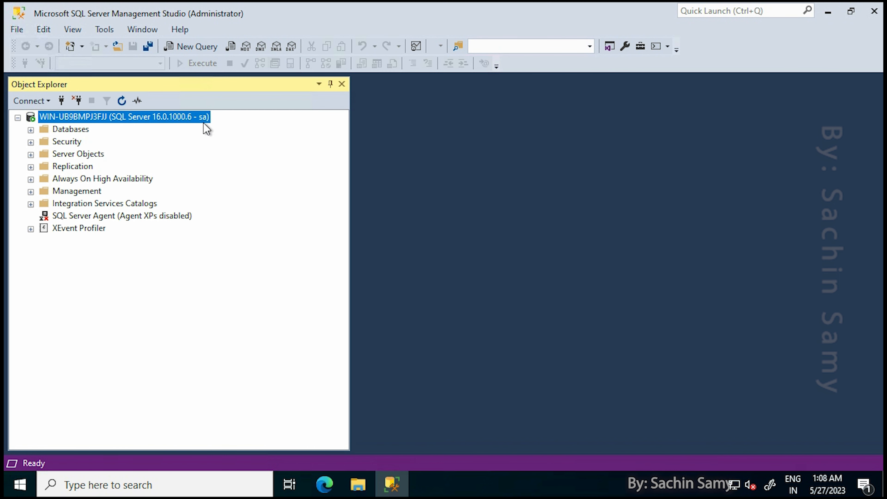
pyautogui.moveTo(214, 141)
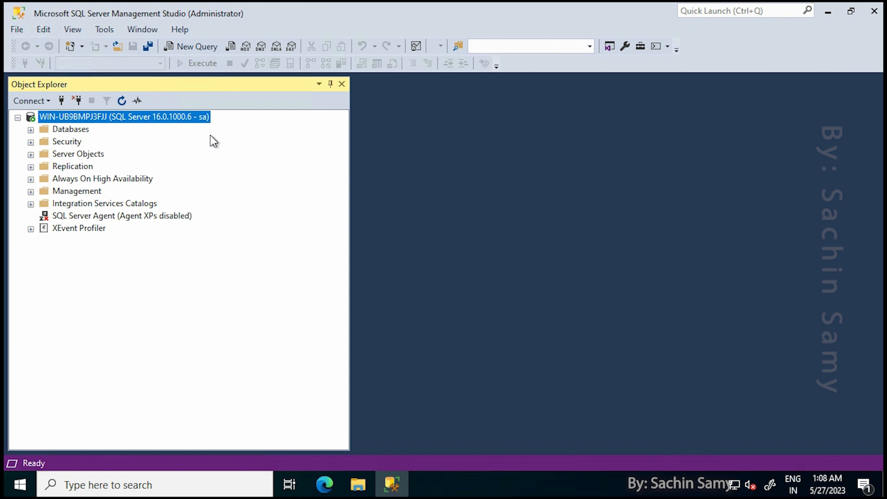
pyautogui.moveTo(220, 149)
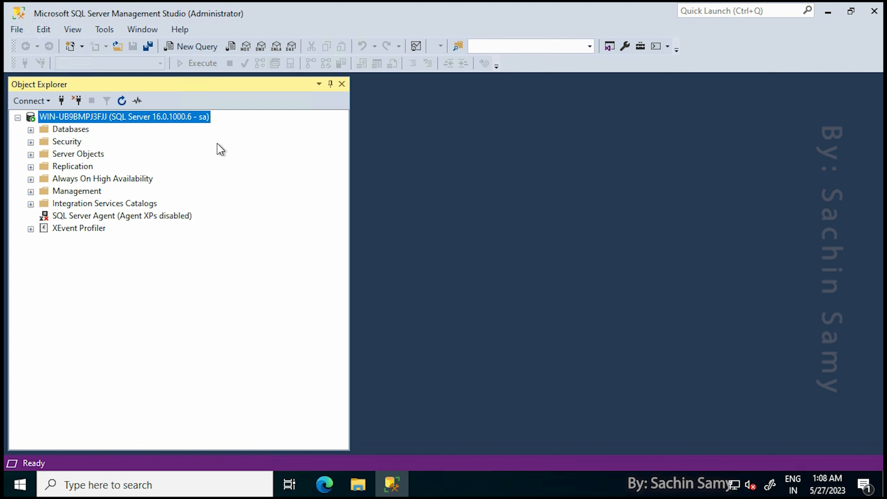